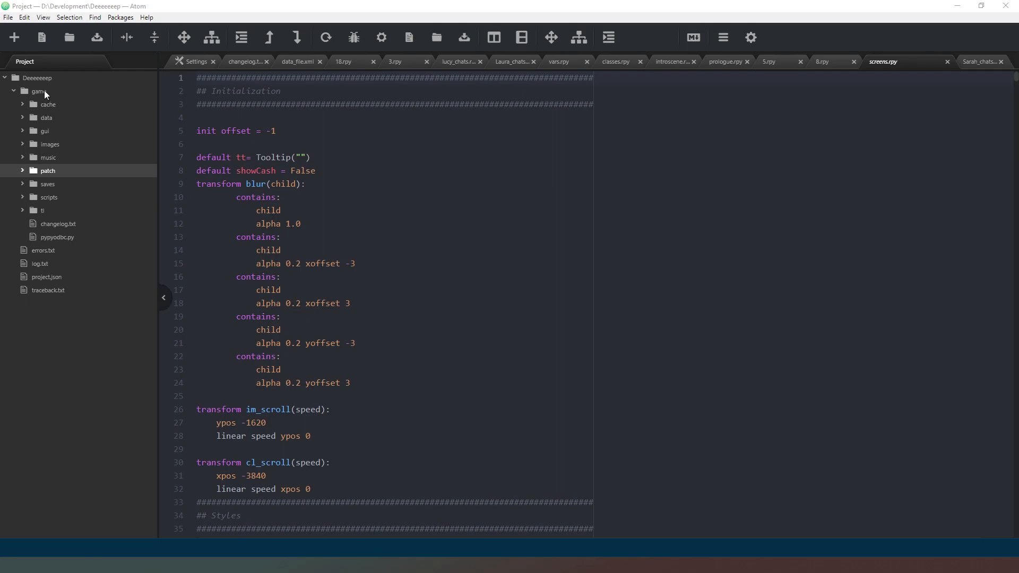
pyautogui.moveTo(596, 161)
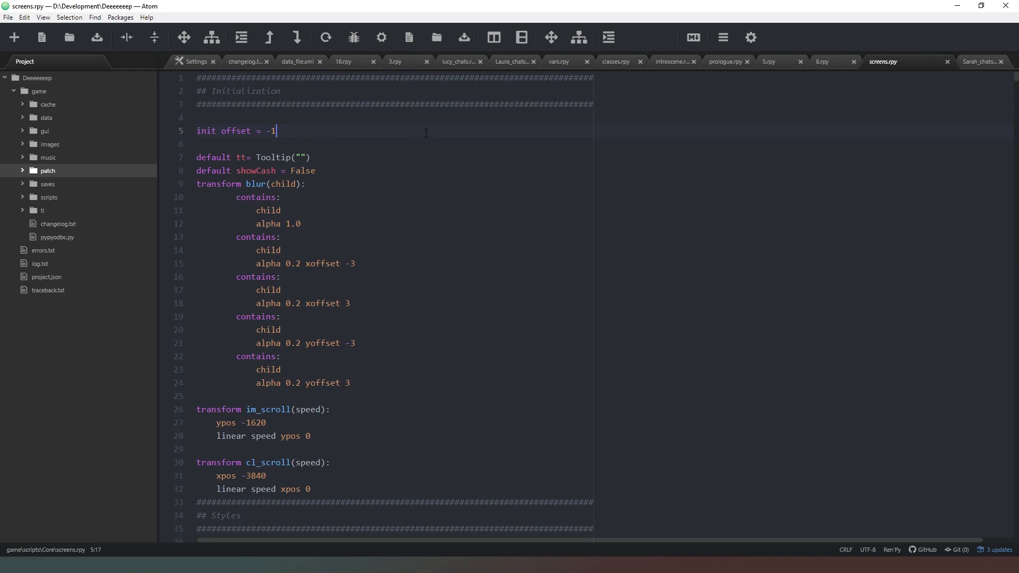
pyautogui.moveTo(304, 119)
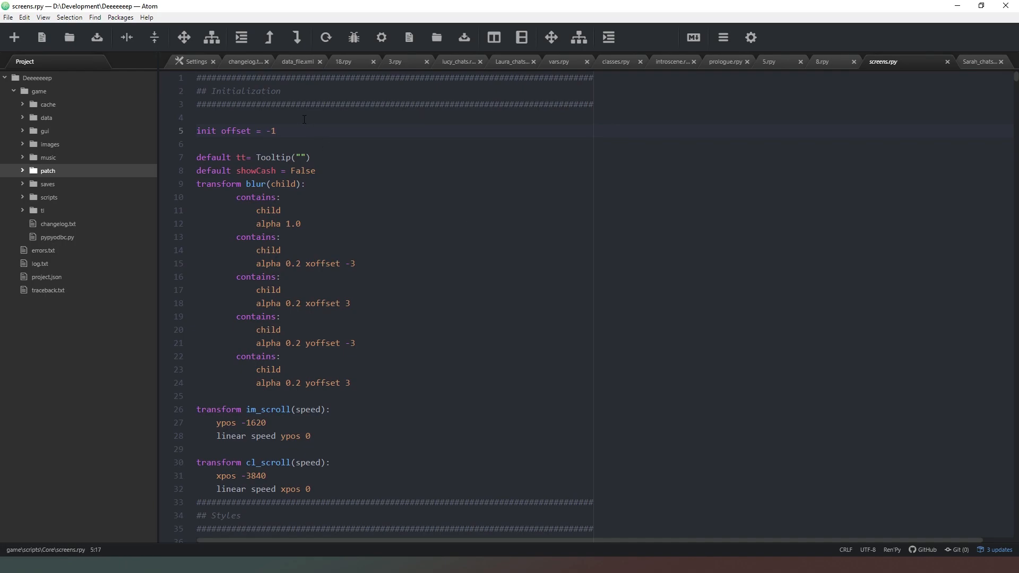
# - Briefly expand and collapse the scripts folder in the project tree
pyautogui.click(276, 132)
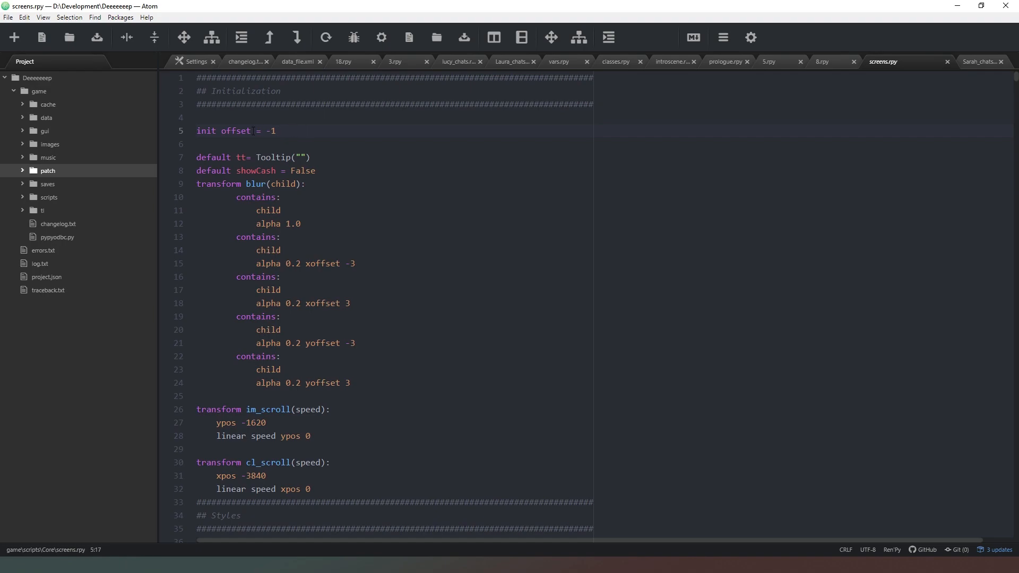
pyautogui.click(276, 131)
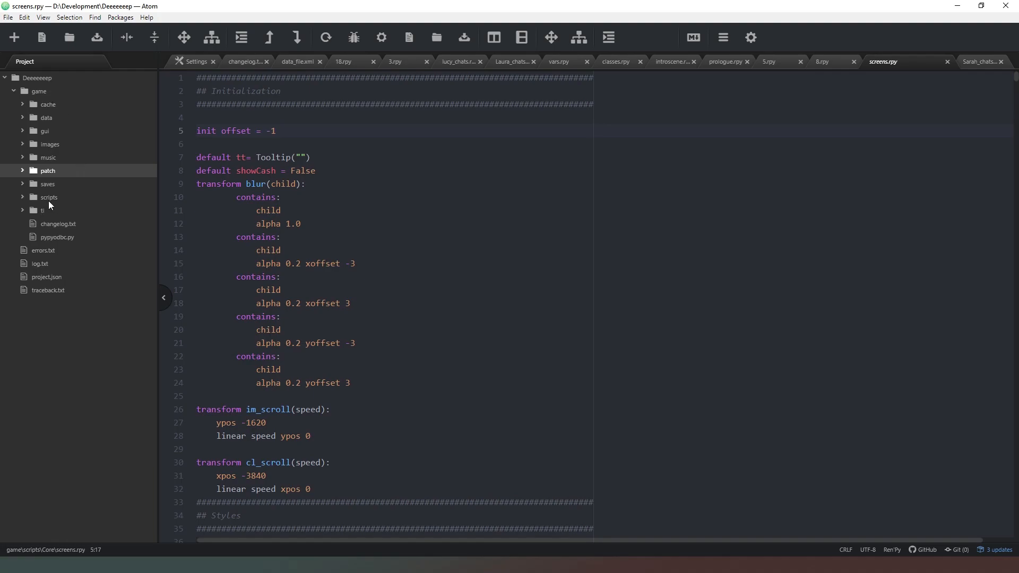
pyautogui.click(47, 198)
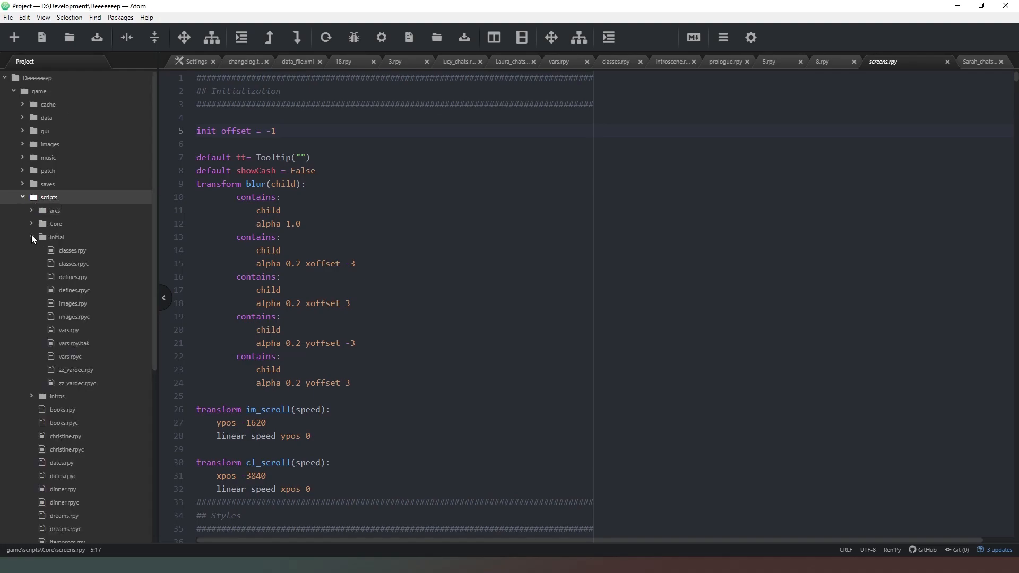
pyautogui.click(32, 238)
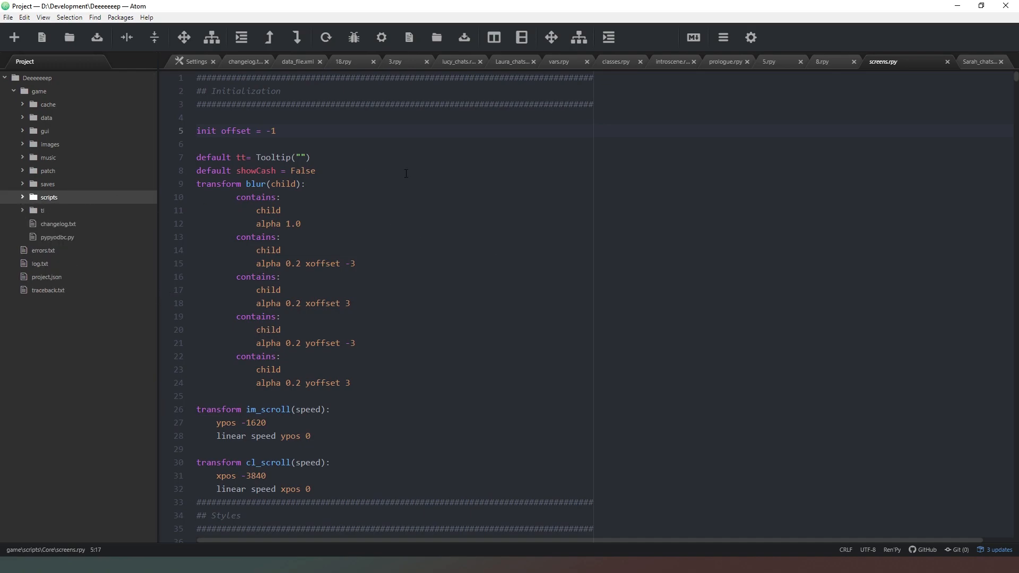
pyautogui.moveTo(467, 139)
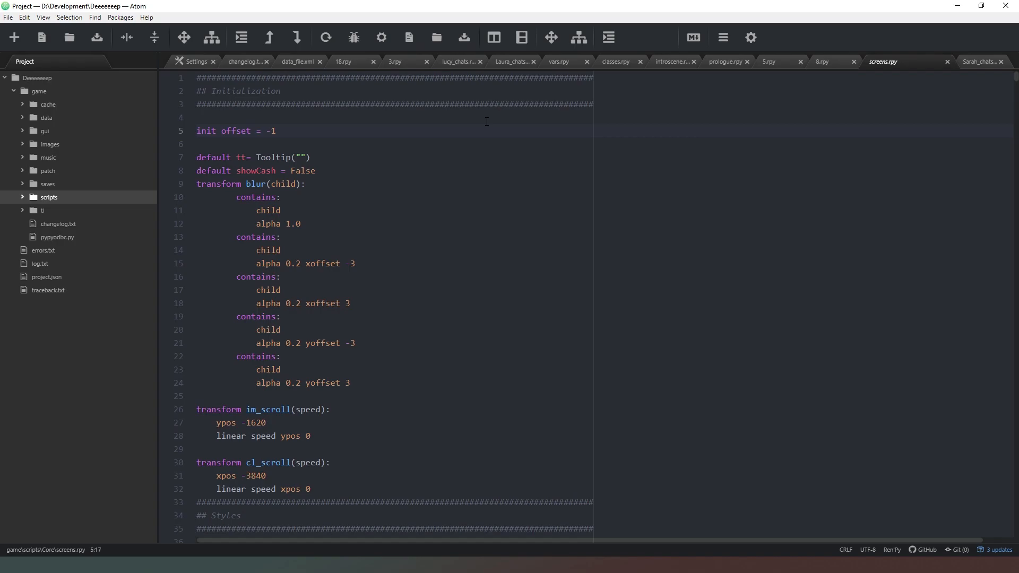
pyautogui.moveTo(450, 199)
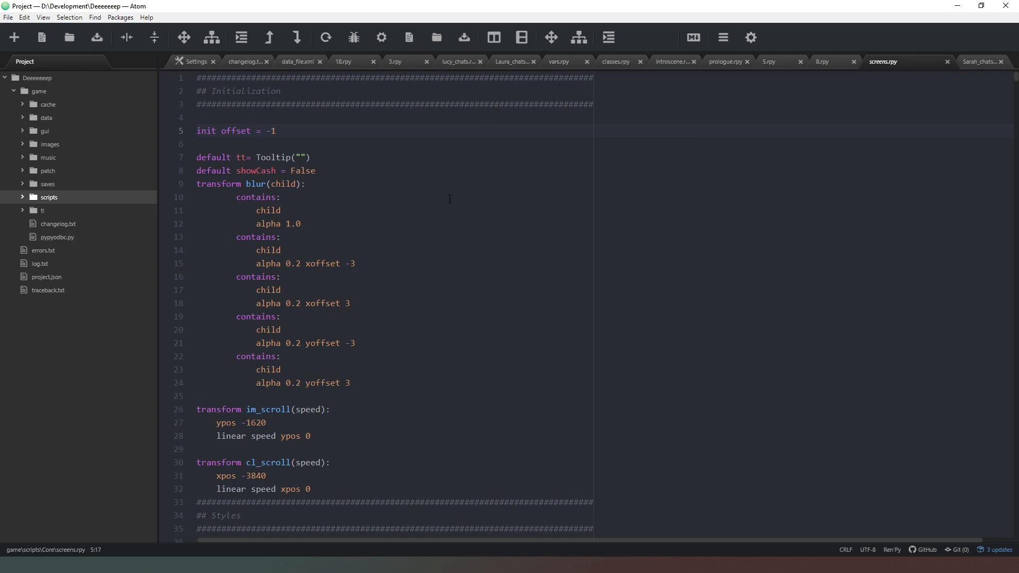
pyautogui.moveTo(369, 91)
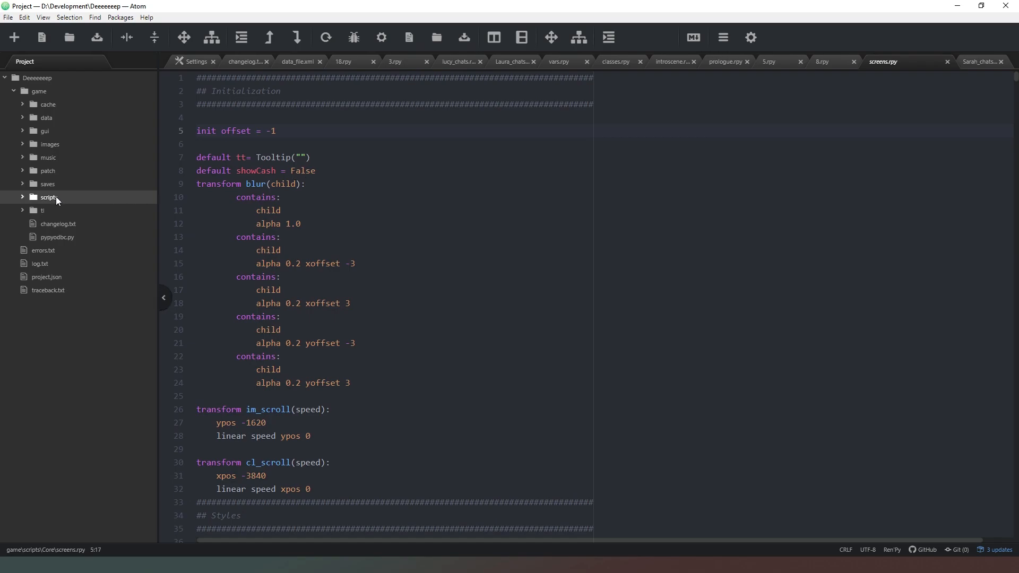
# - Expand scripts and its arcs subfolder to list the event folders and numbered arc scripts
pyautogui.click(48, 197)
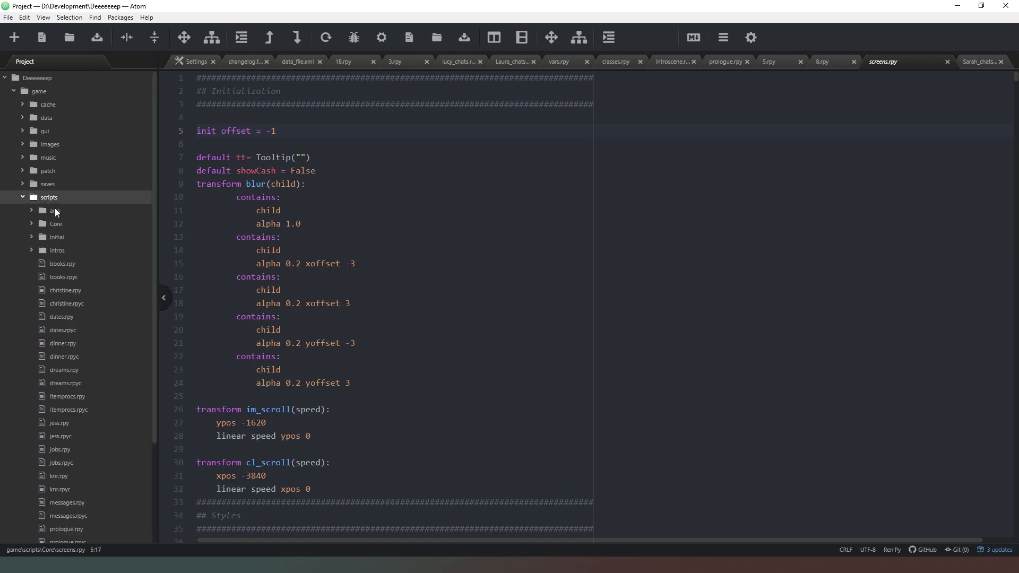
pyautogui.click(52, 210)
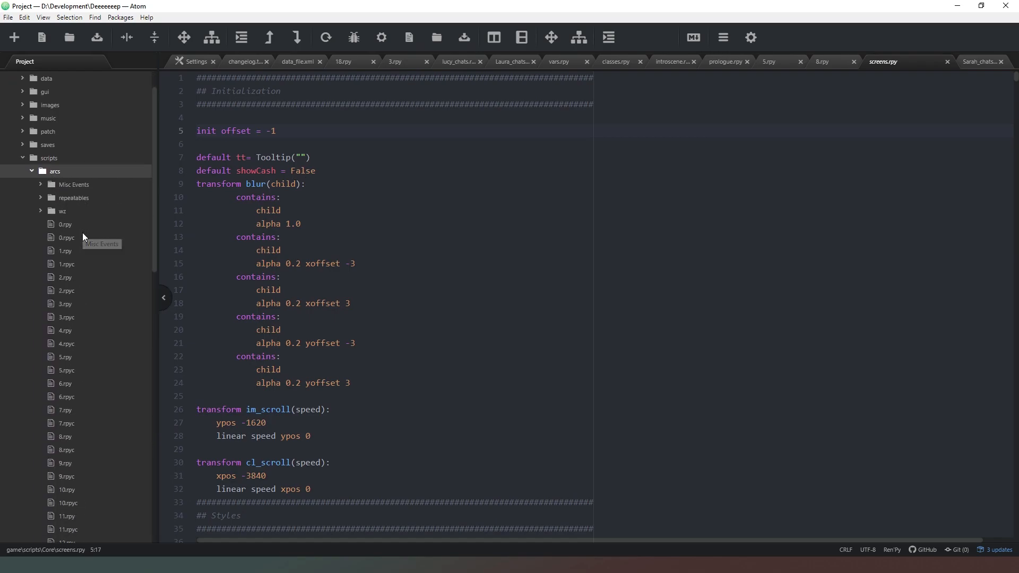
pyautogui.scroll(-3)
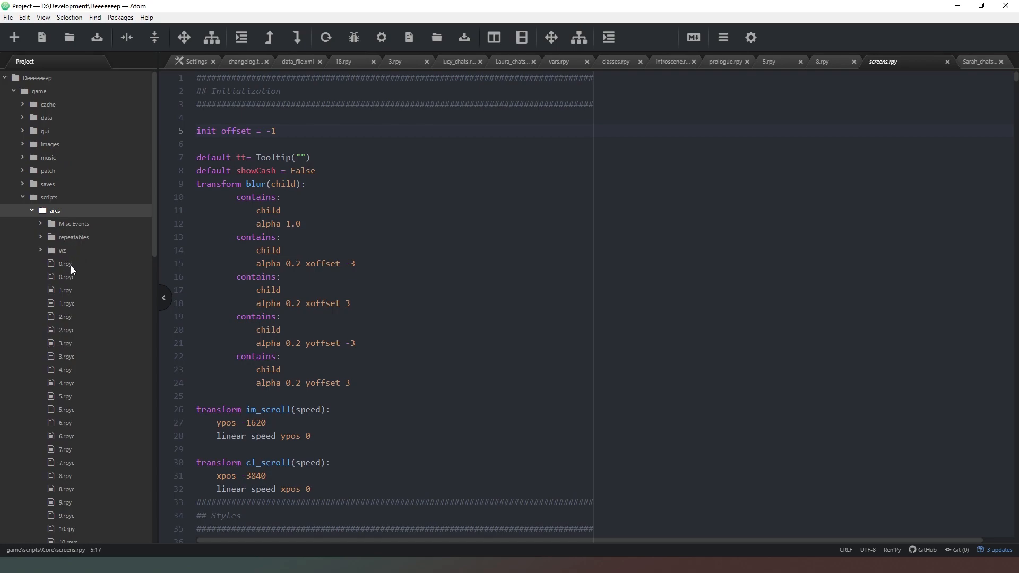
pyautogui.moveTo(90, 223)
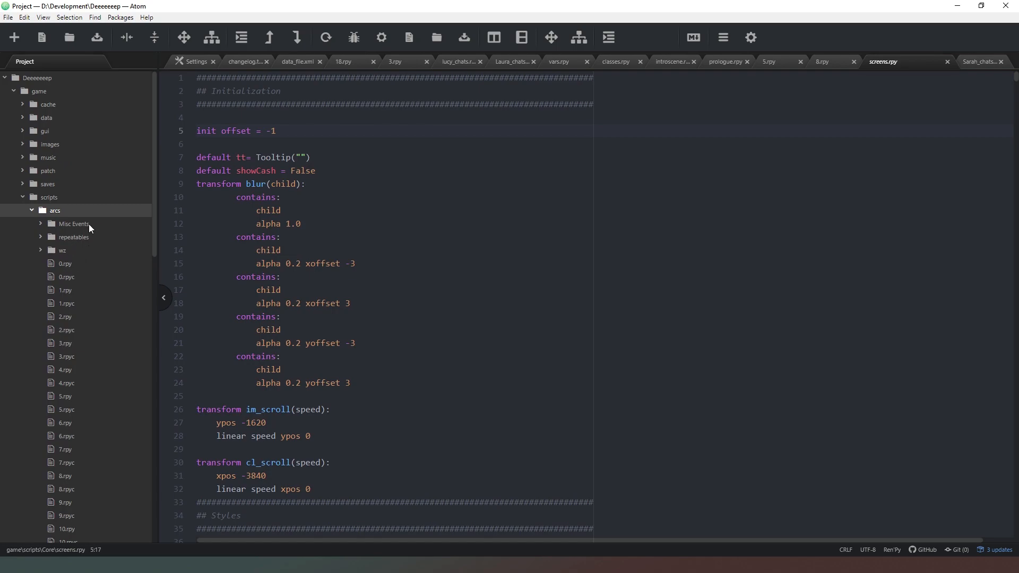
pyautogui.moveTo(109, 247)
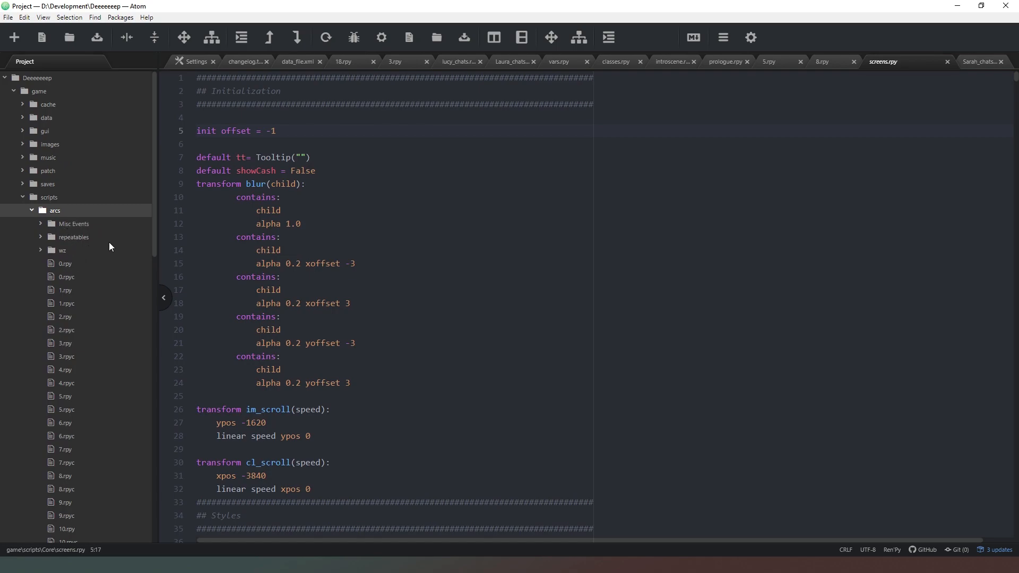
pyautogui.moveTo(60, 243)
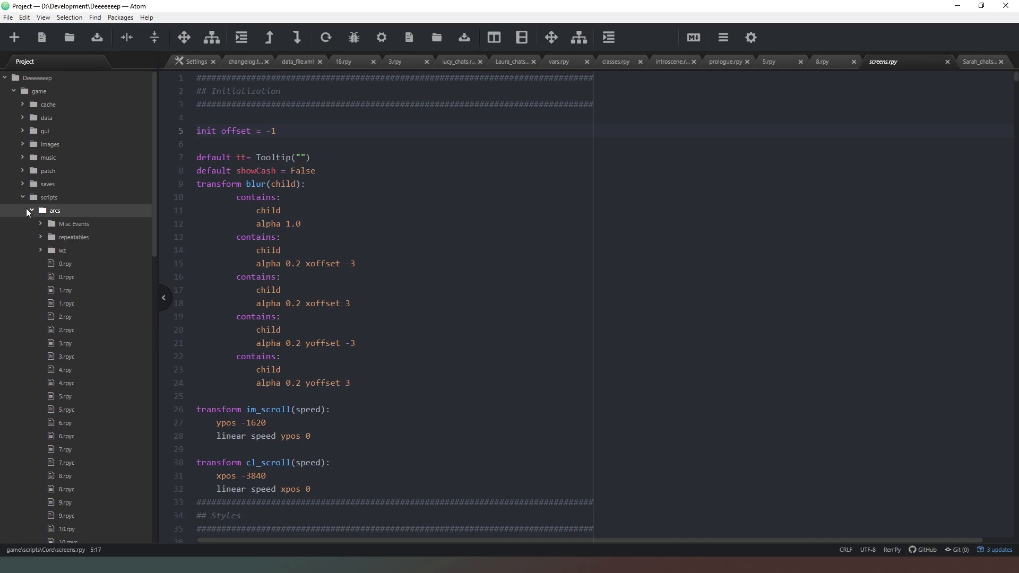
# - Collapse arcs and expand the Core folder to list screens.rpy and the core scripts
pyautogui.click(31, 210)
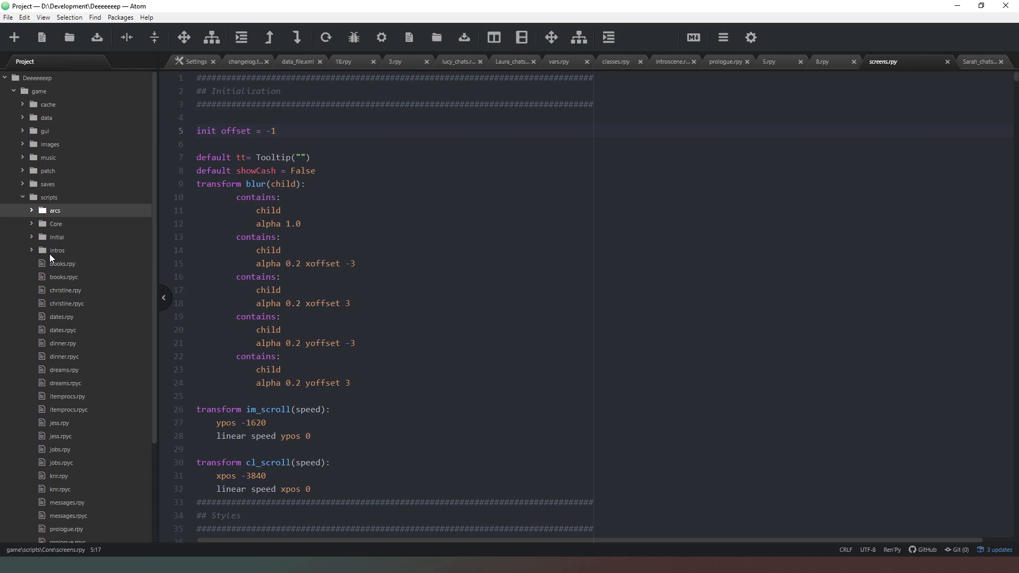
pyautogui.click(55, 223)
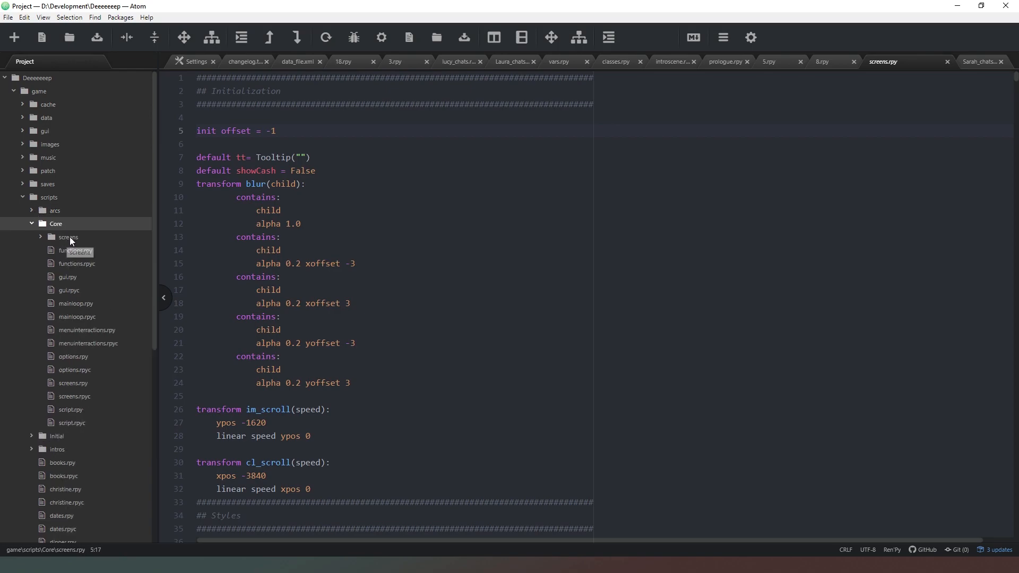
pyautogui.moveTo(90, 242)
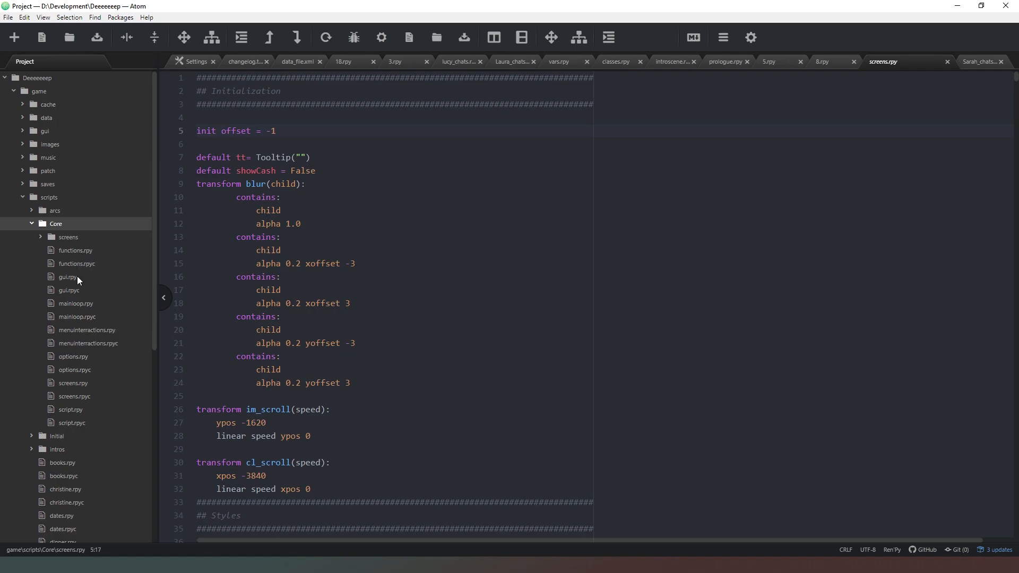
pyautogui.moveTo(98, 377)
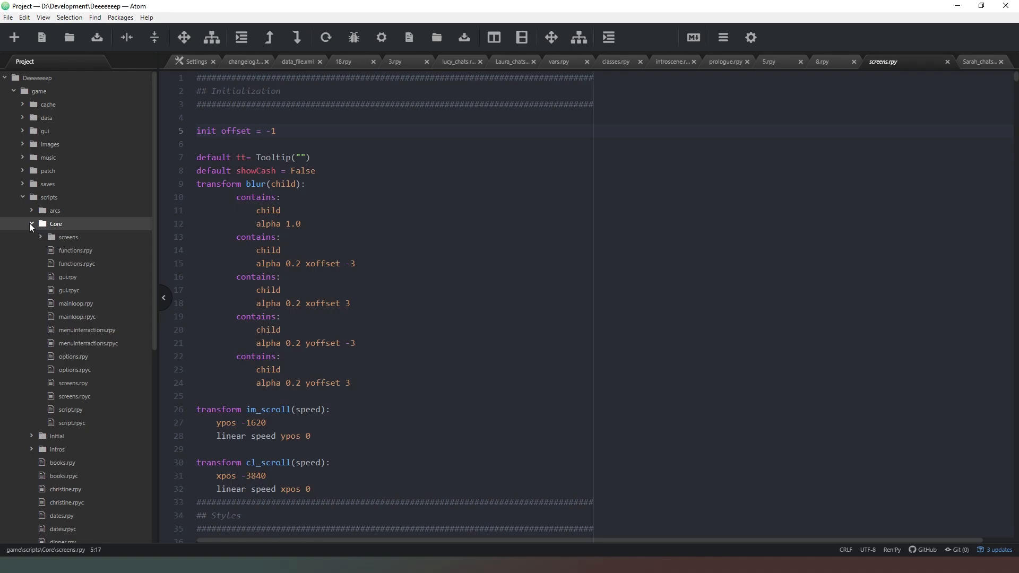
# - Collapse Core, peek into the Initial folder, then fold the whole scripts folder closed
pyautogui.click(32, 224)
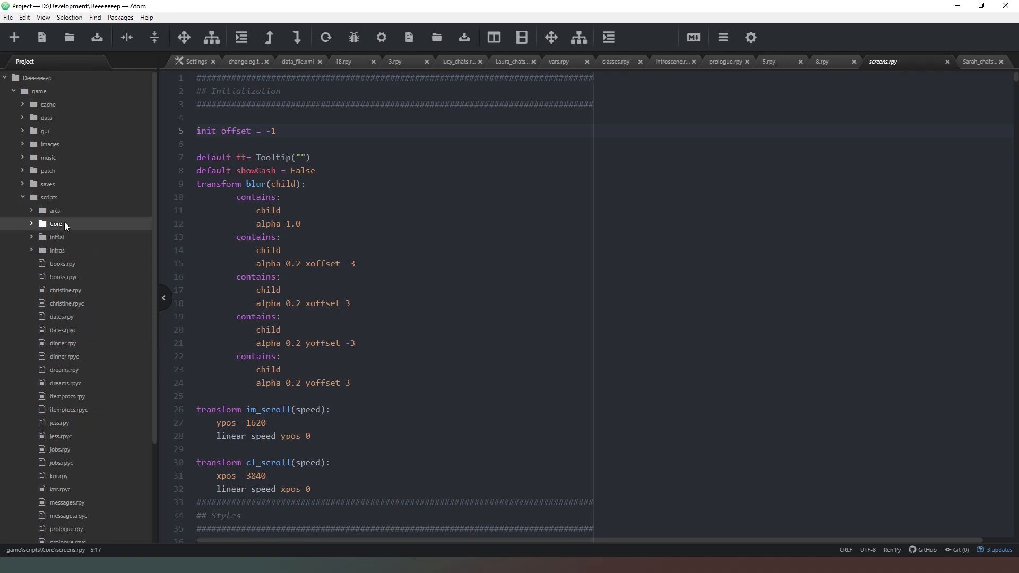
pyautogui.click(56, 236)
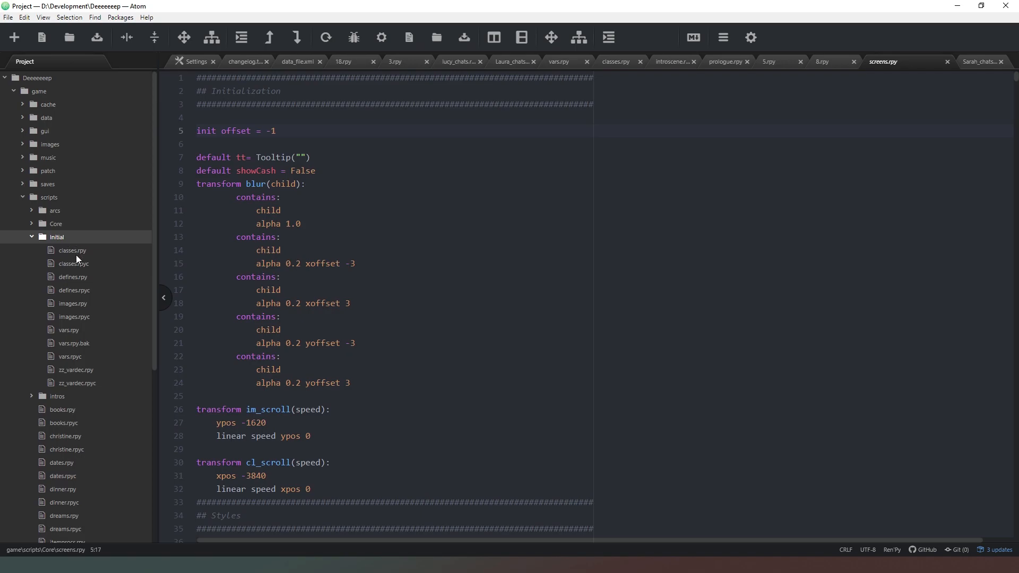
pyautogui.moveTo(84, 369)
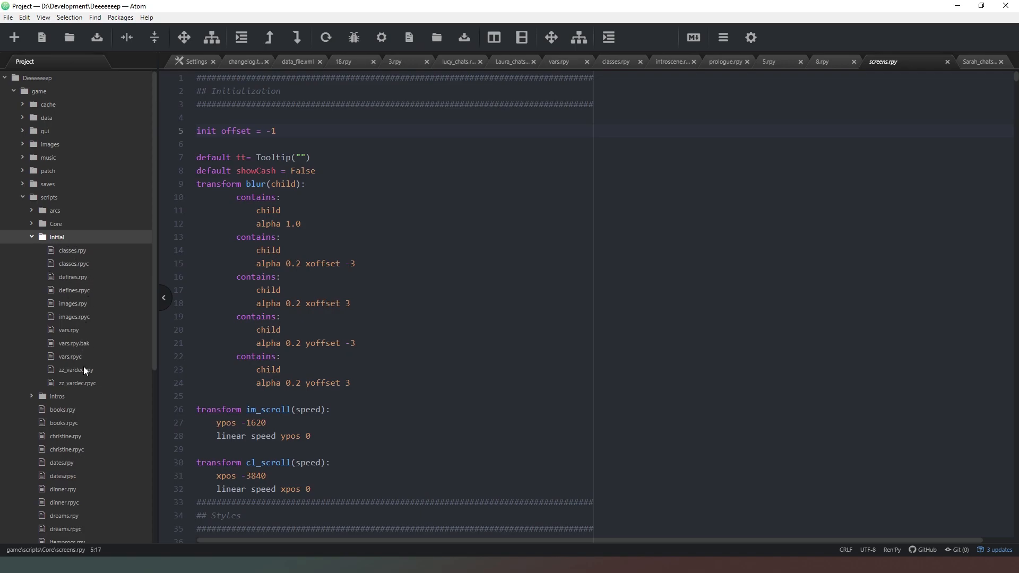
pyautogui.click(31, 237)
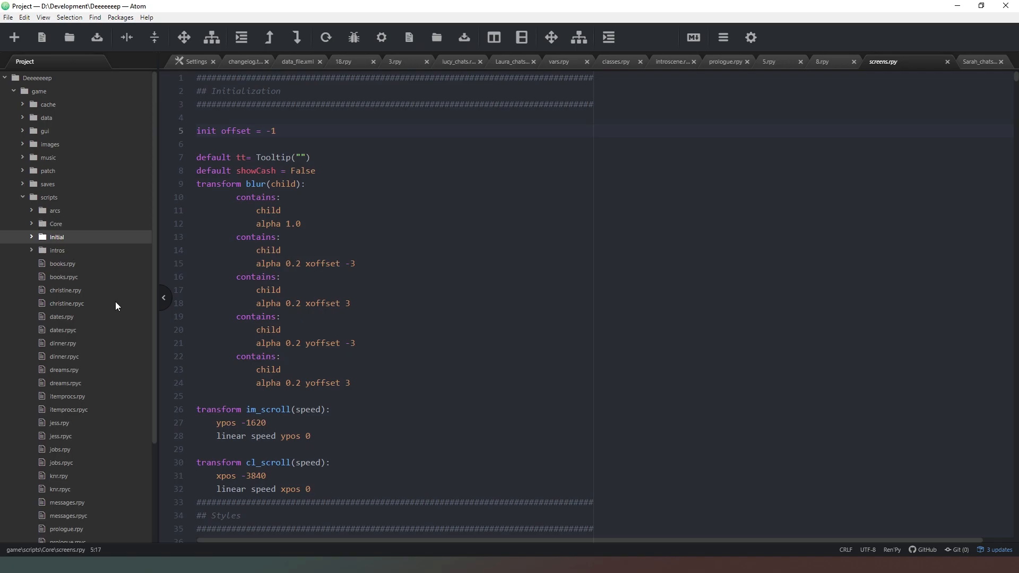
pyautogui.scroll(-3)
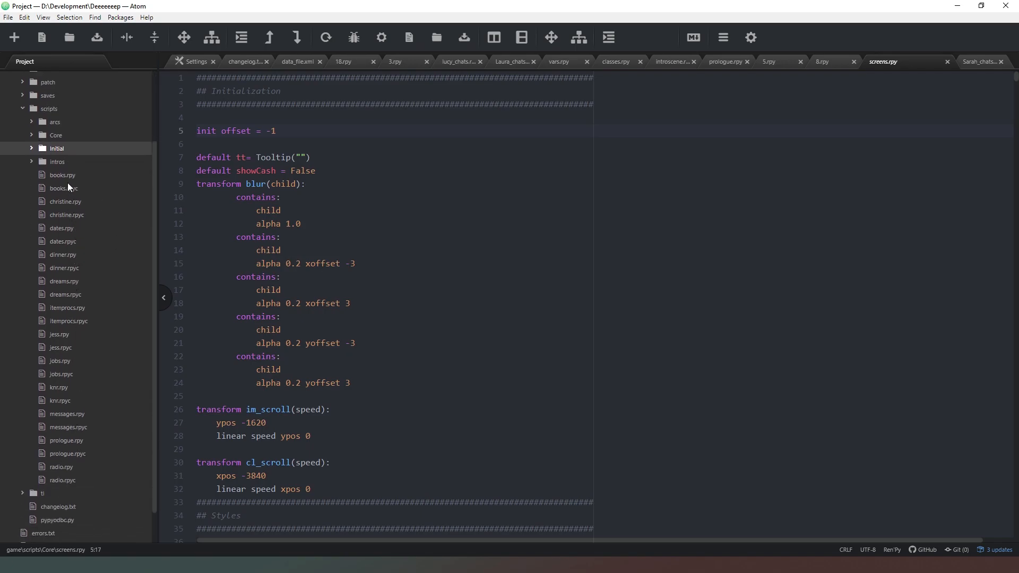
pyautogui.moveTo(62, 481)
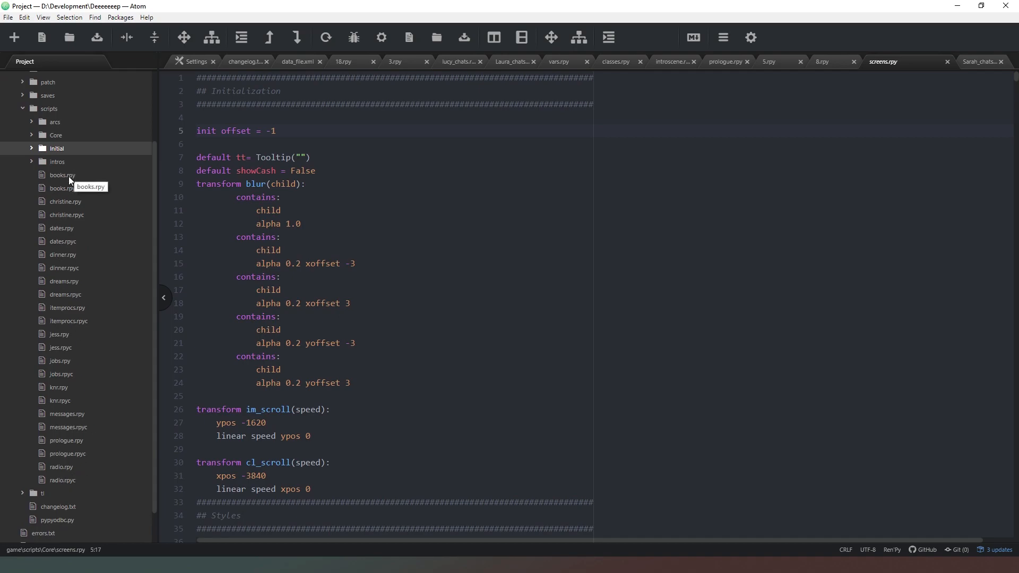
pyautogui.moveTo(80, 189)
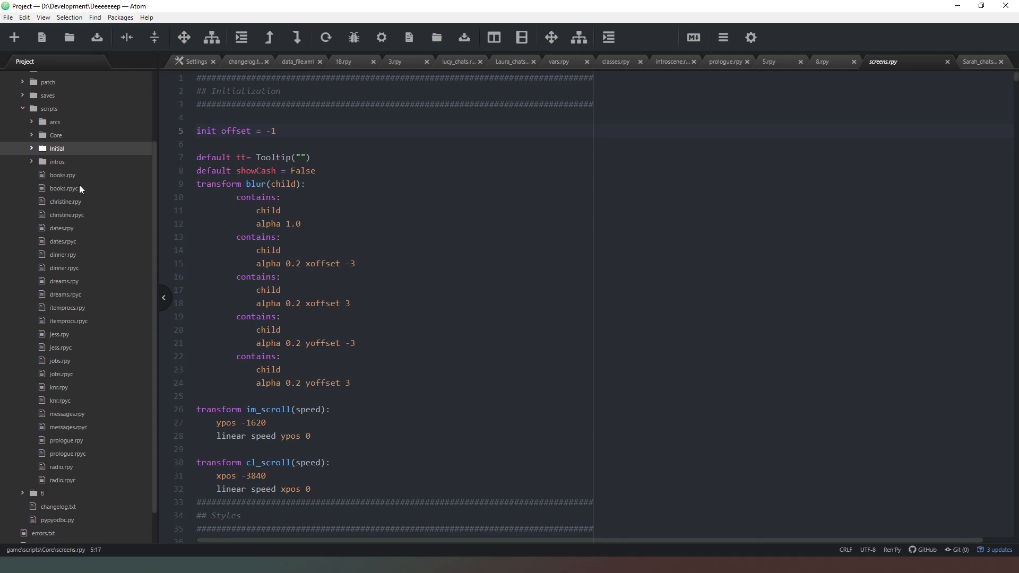
pyautogui.moveTo(64, 430)
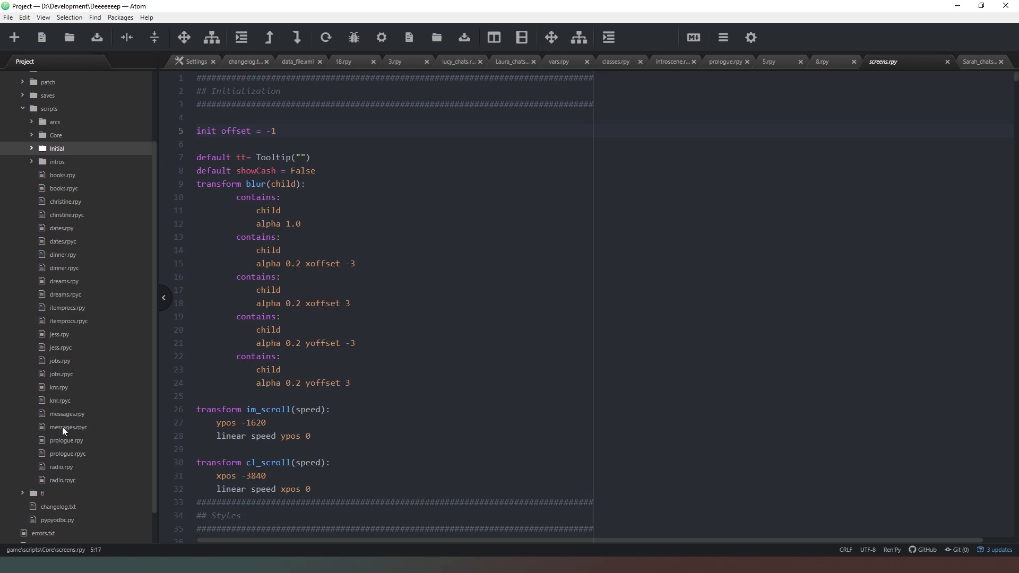
pyautogui.moveTo(124, 206)
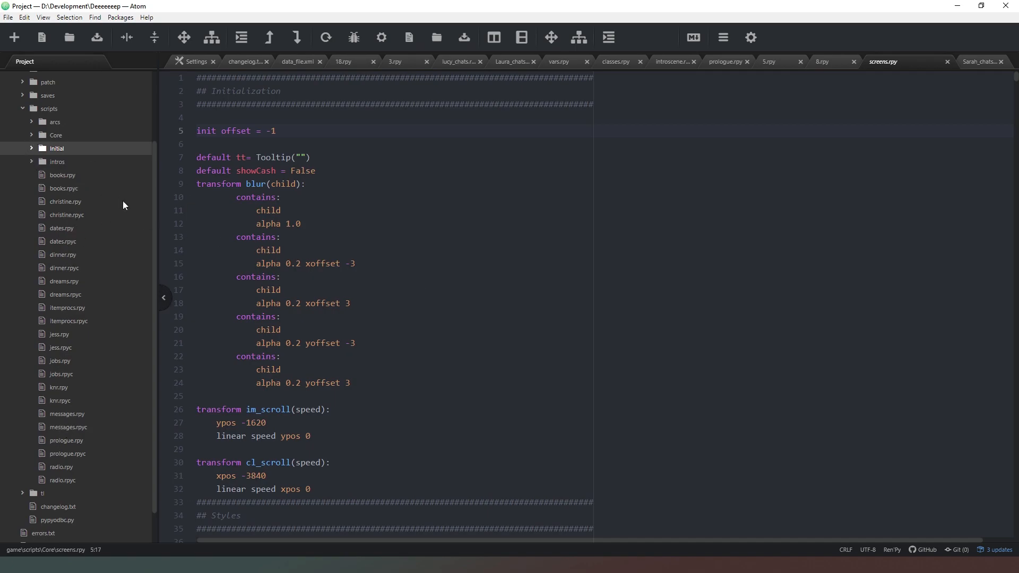
pyautogui.moveTo(89, 184)
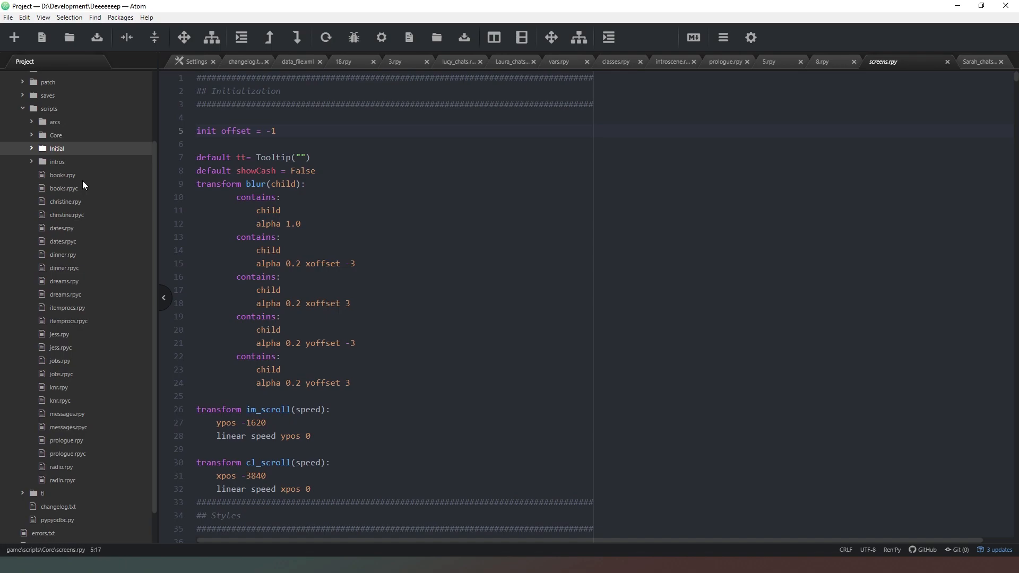
pyautogui.click(23, 108)
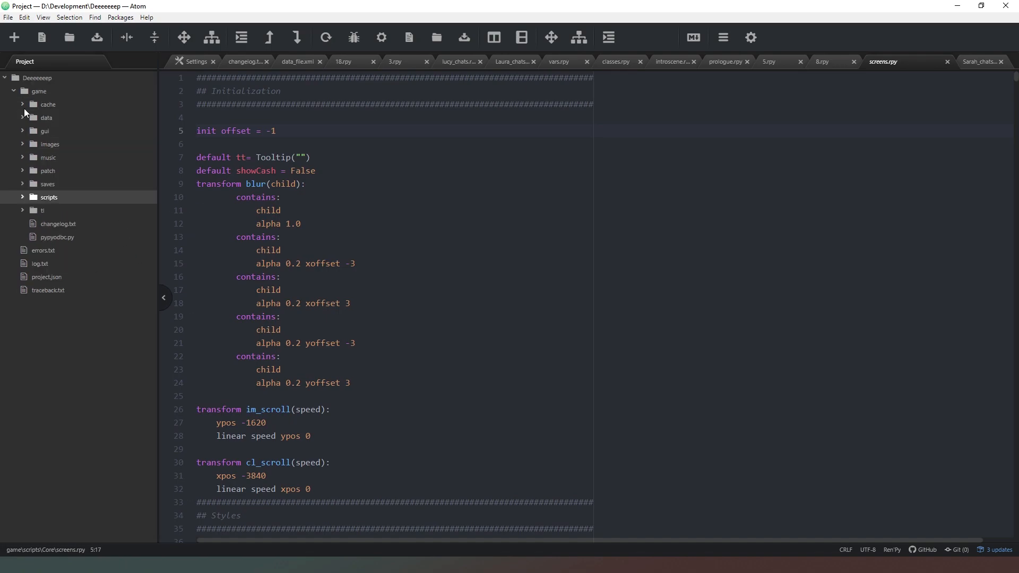
pyautogui.moveTo(86, 240)
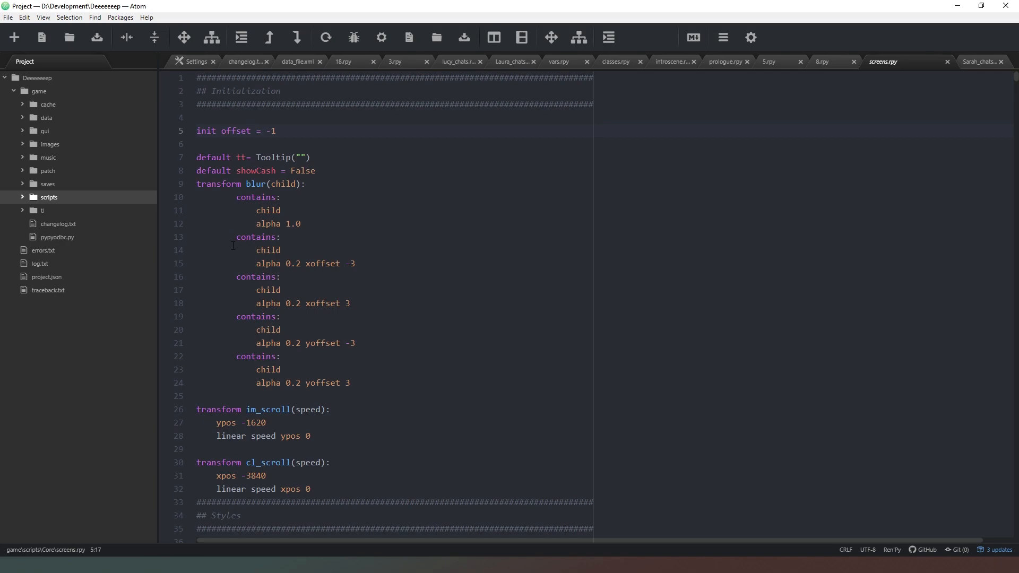
pyautogui.moveTo(66, 160)
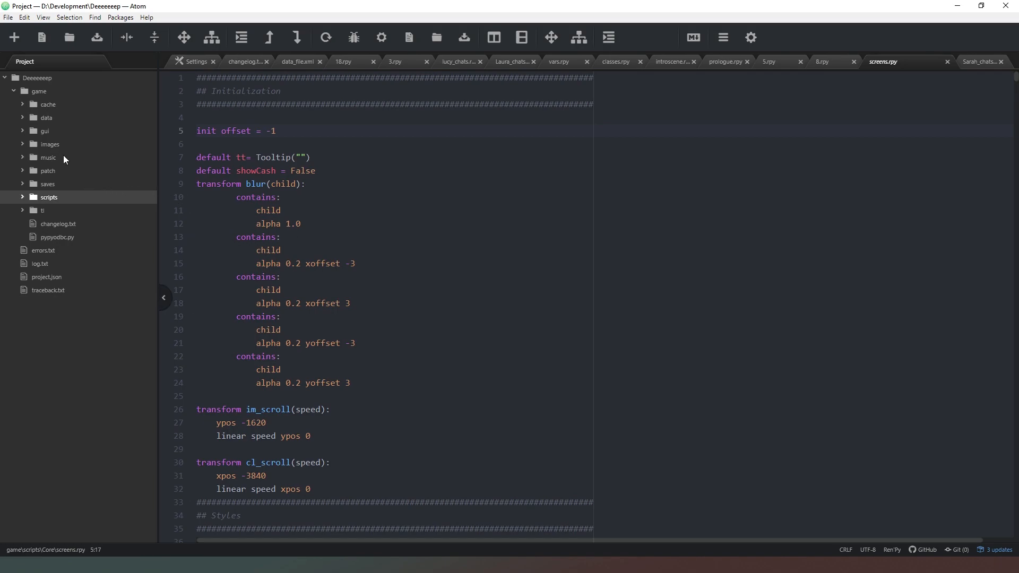
# - Expand images and its arcs folder to show arc folders 00–16 and Misc Events, then arc 01
pyautogui.click(49, 144)
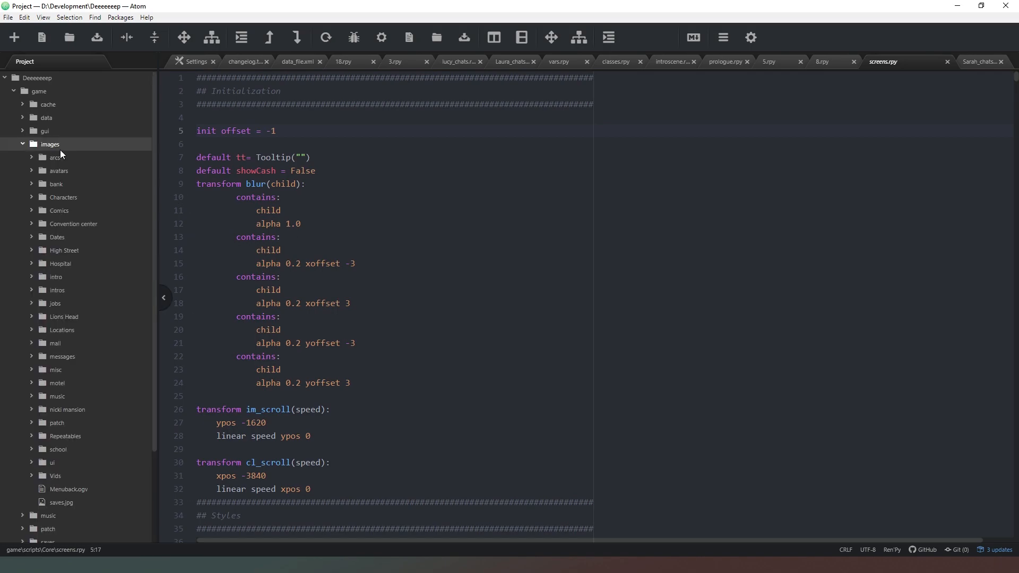
pyautogui.click(56, 157)
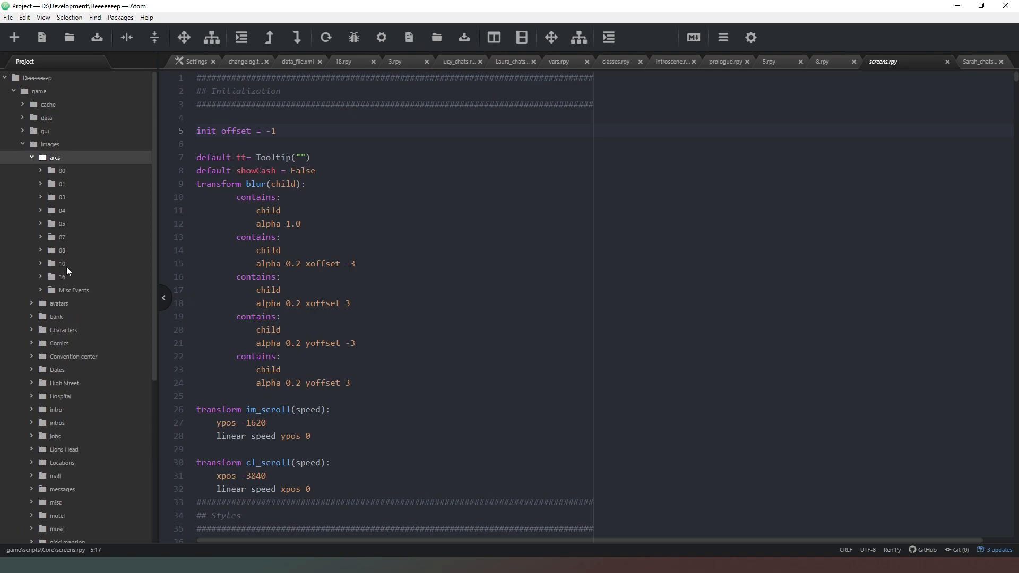
pyautogui.scroll(-3)
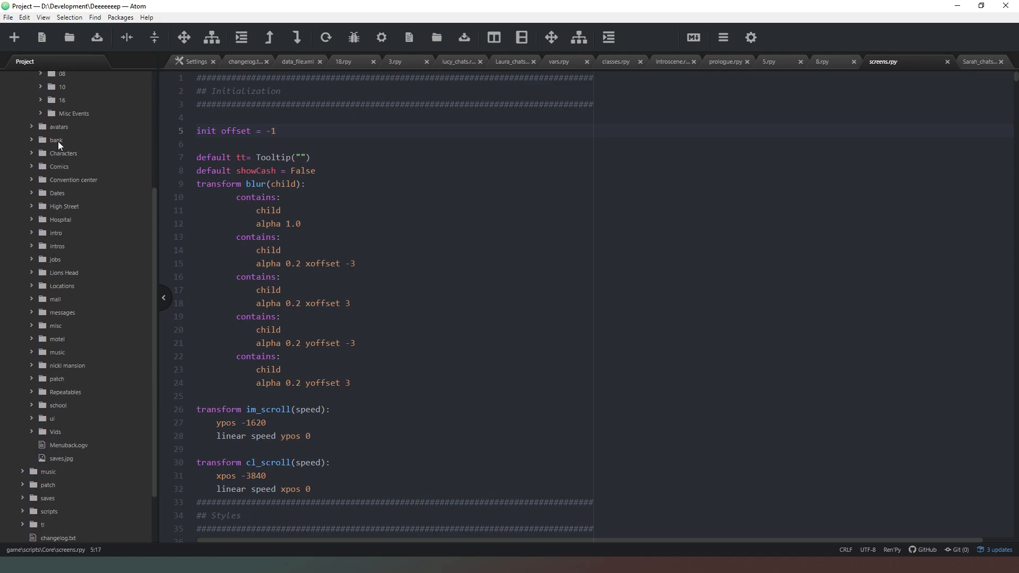
pyautogui.moveTo(64, 451)
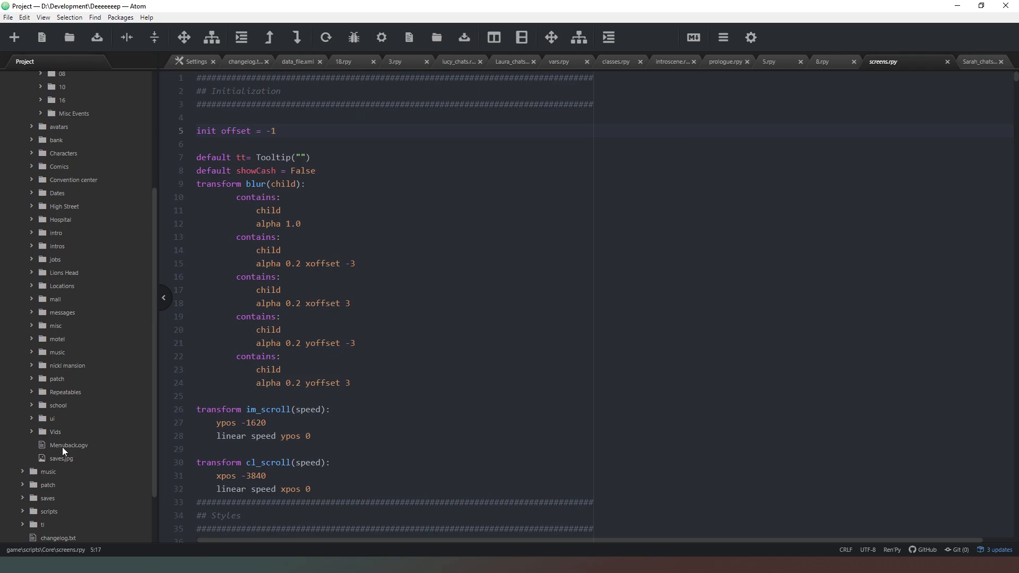
pyautogui.moveTo(64, 226)
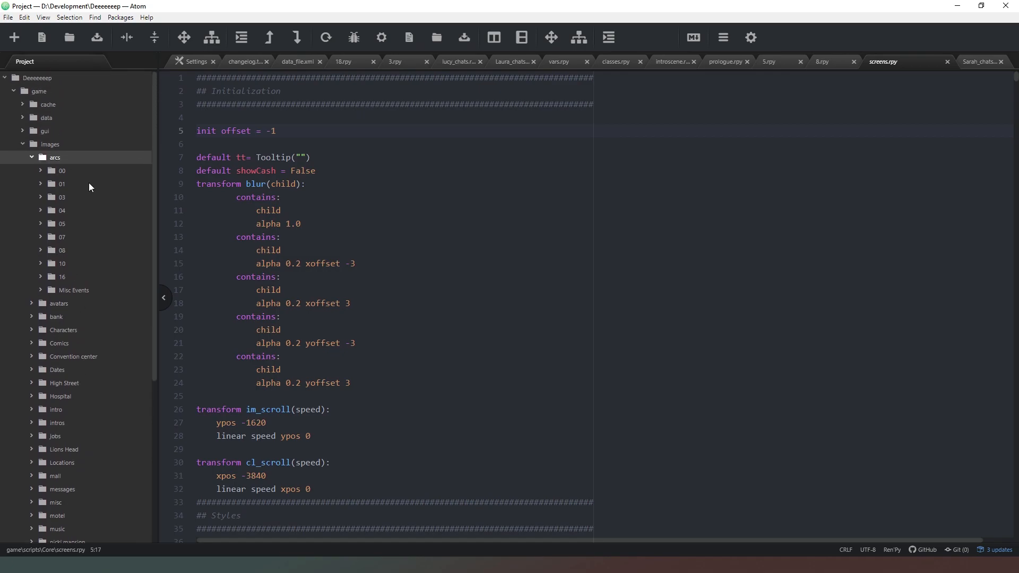
pyautogui.moveTo(66, 255)
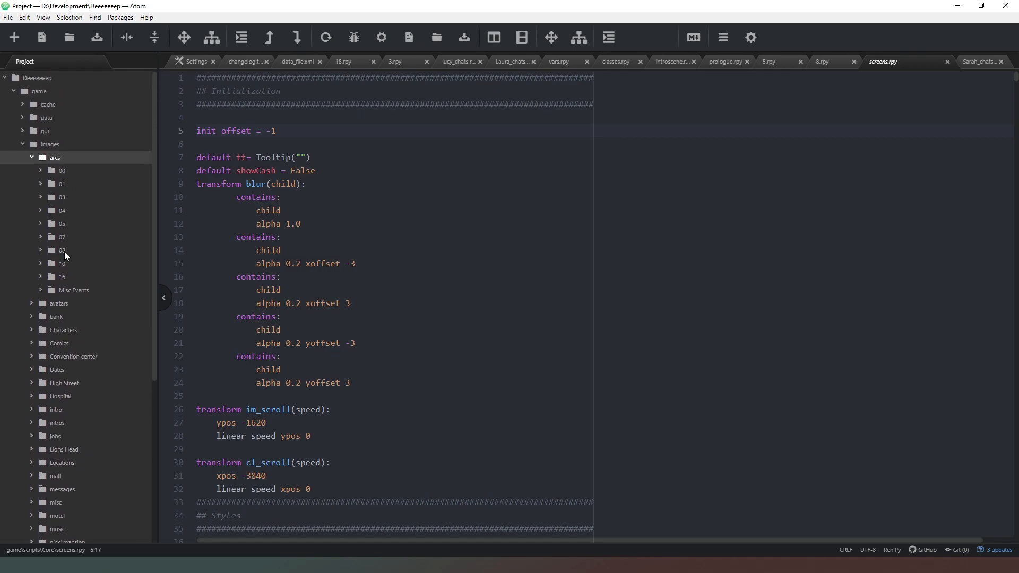
pyautogui.moveTo(68, 174)
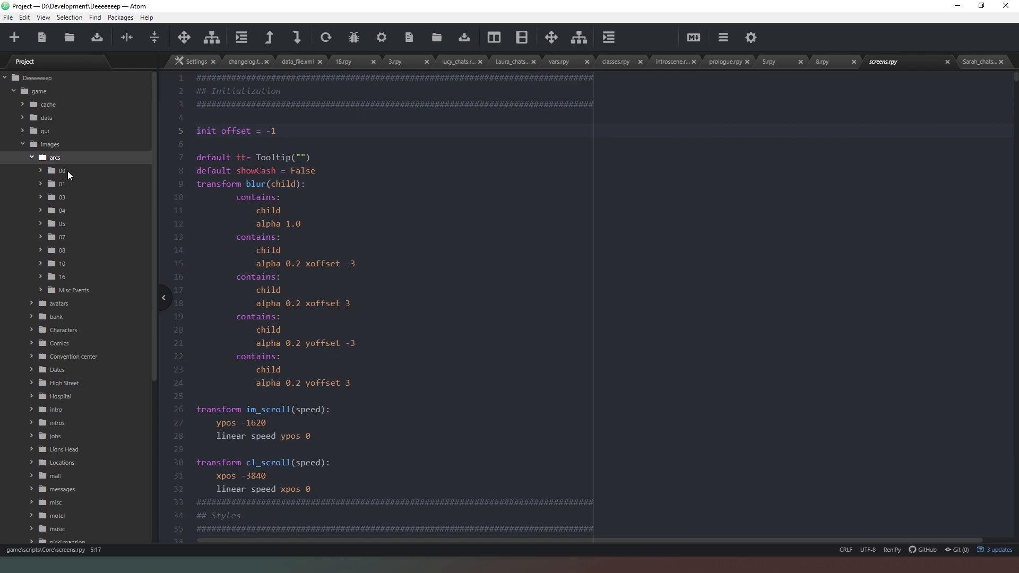
pyautogui.moveTo(42, 172)
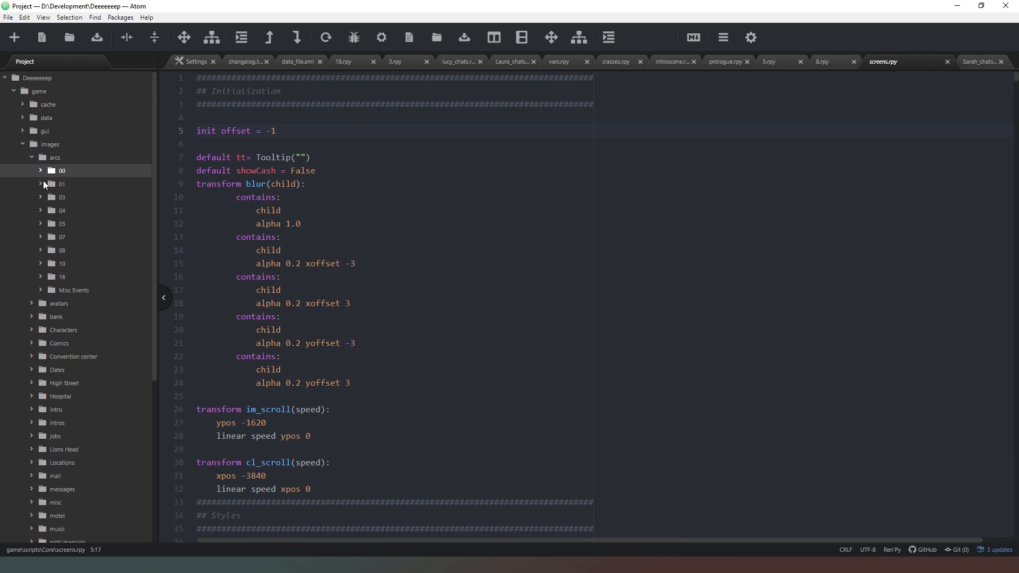
pyautogui.click(41, 184)
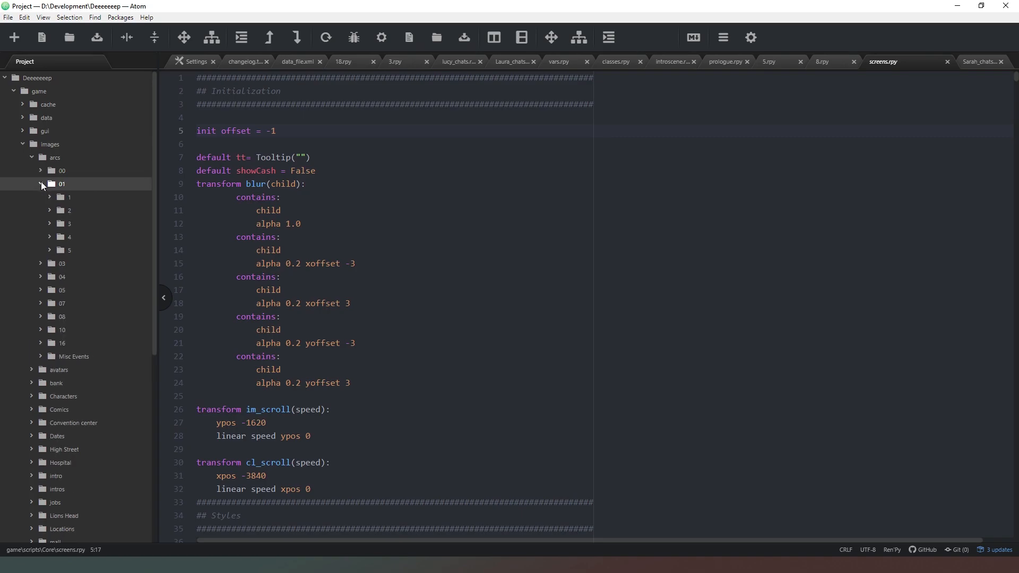
# - Collapse the arcs folder and then the images folder back to the top-level game items
pyautogui.click(41, 185)
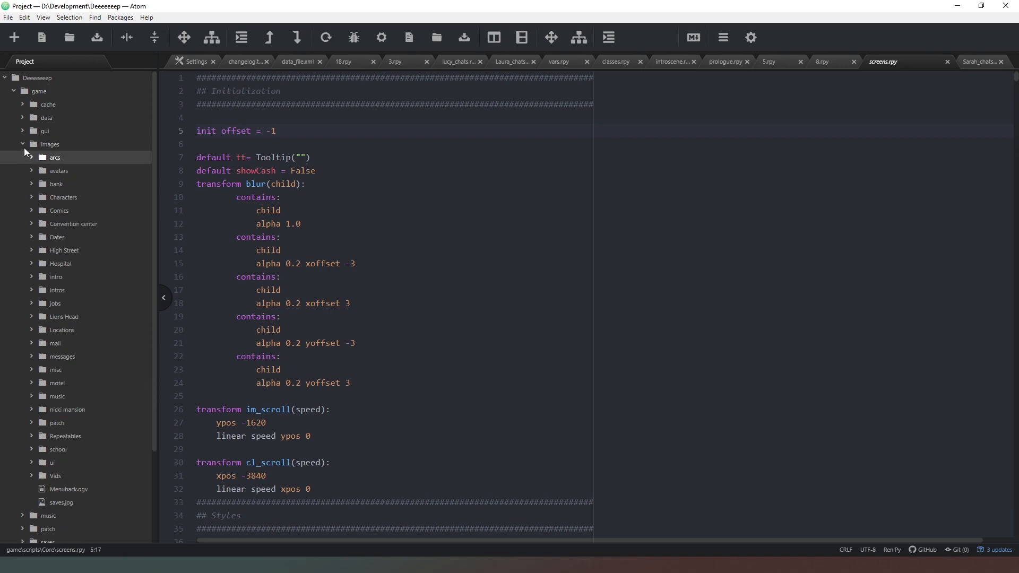
pyautogui.click(24, 144)
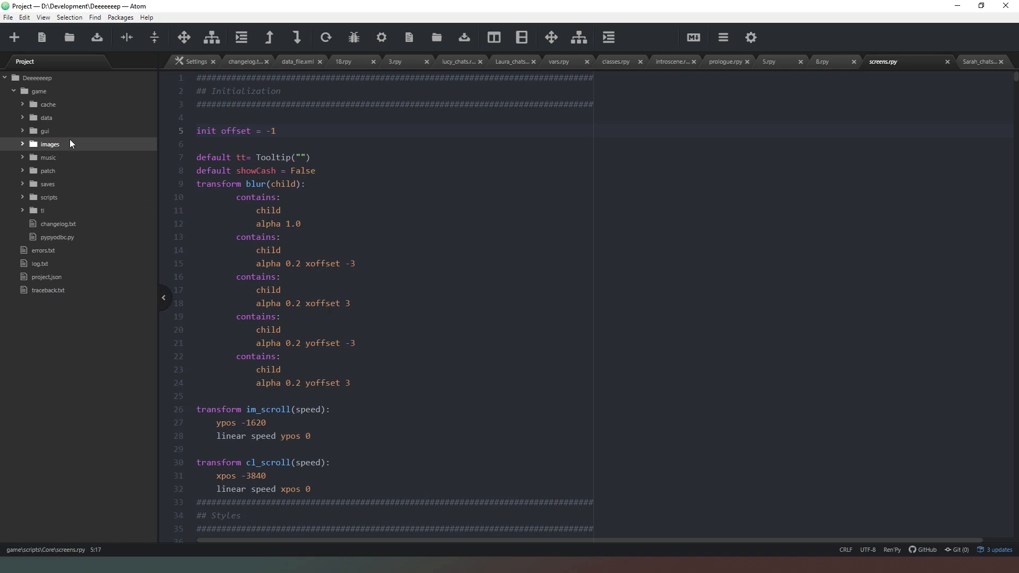
pyautogui.moveTo(69, 151)
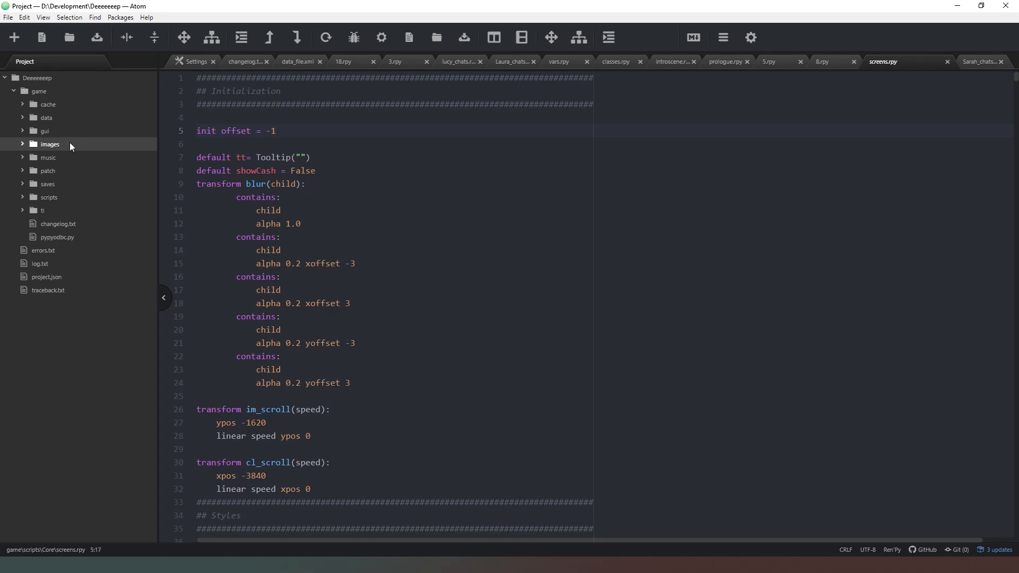
pyautogui.moveTo(58, 147)
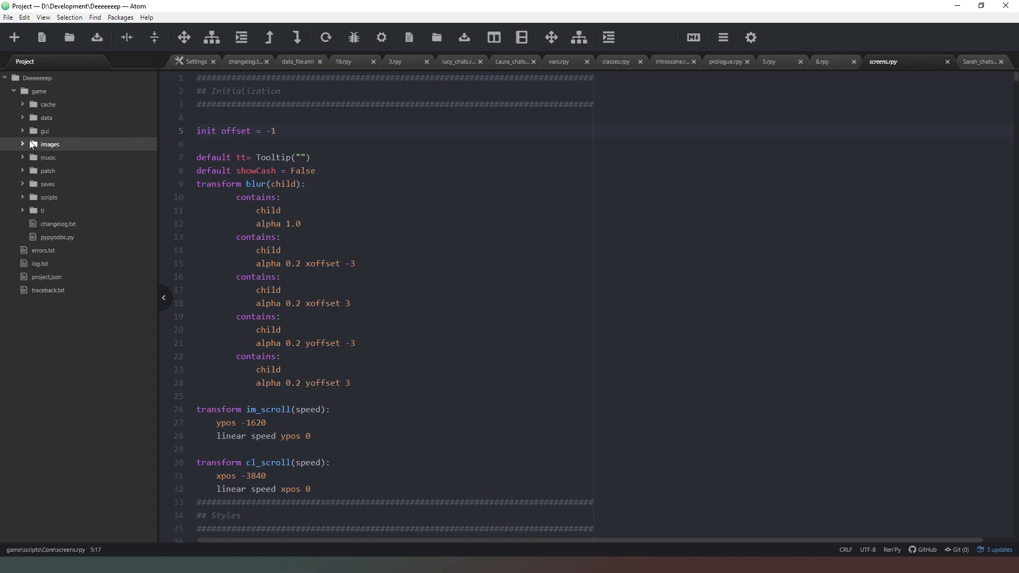
pyautogui.moveTo(69, 151)
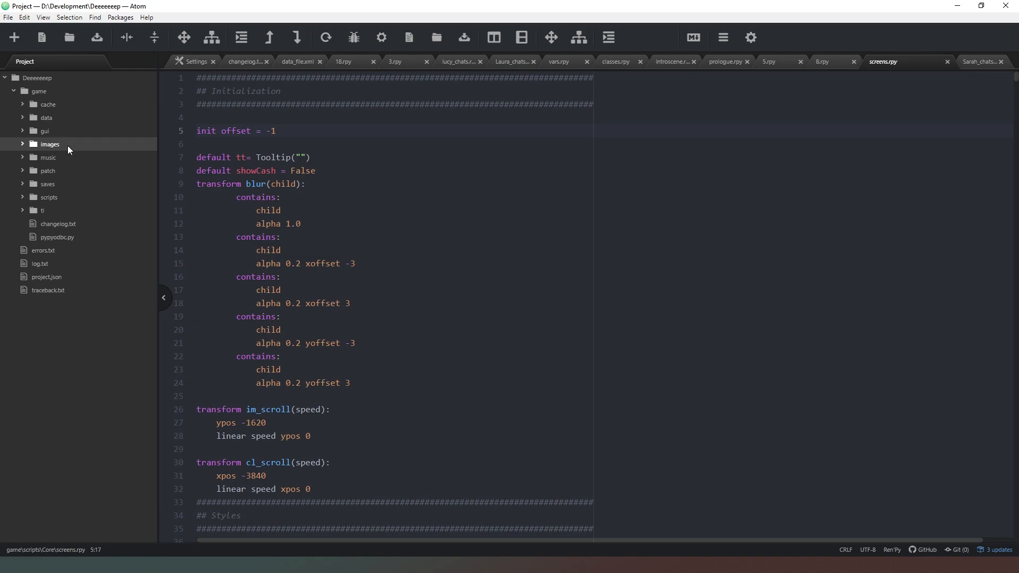
pyautogui.moveTo(61, 131)
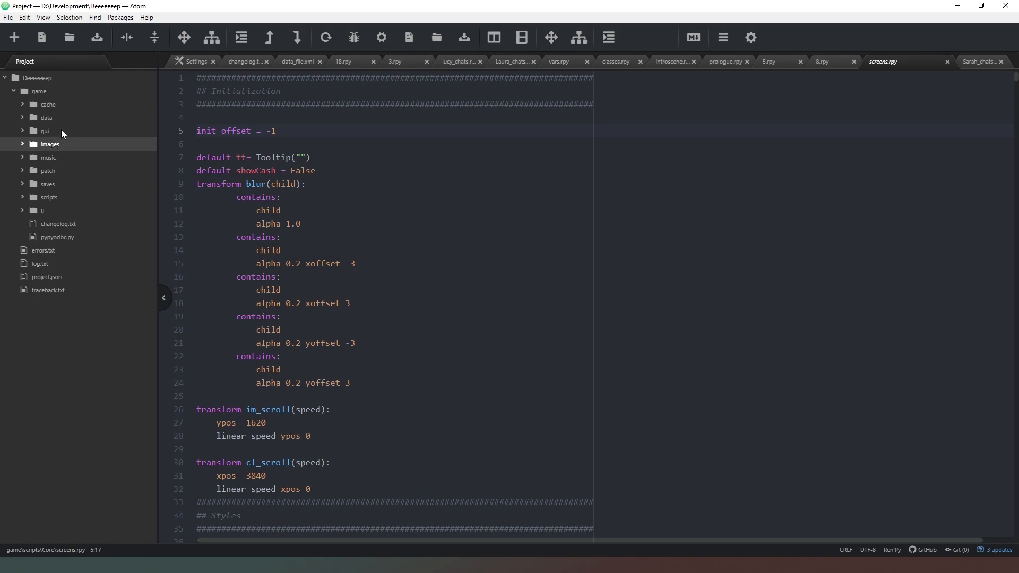
pyautogui.moveTo(77, 155)
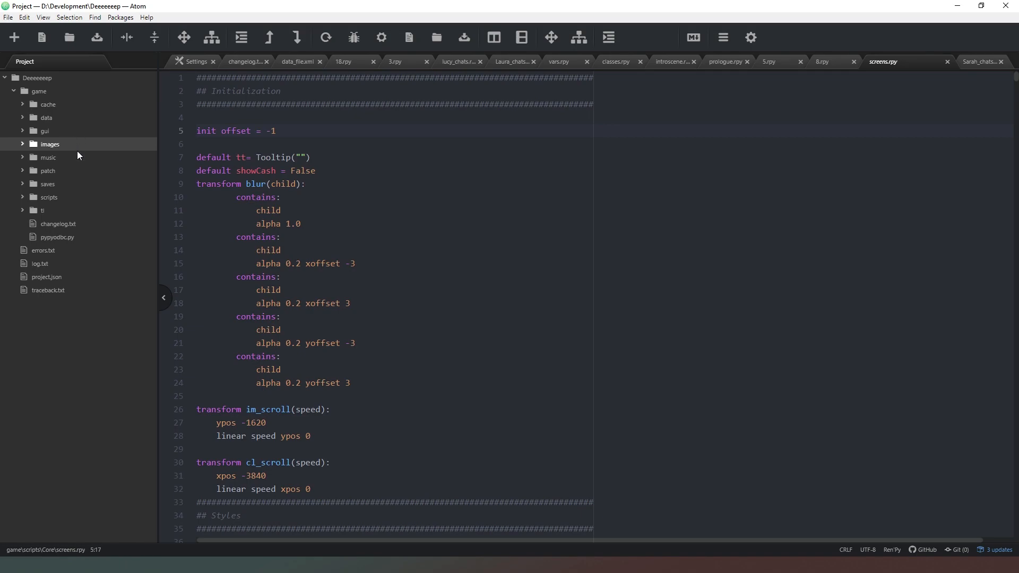
pyautogui.moveTo(63, 154)
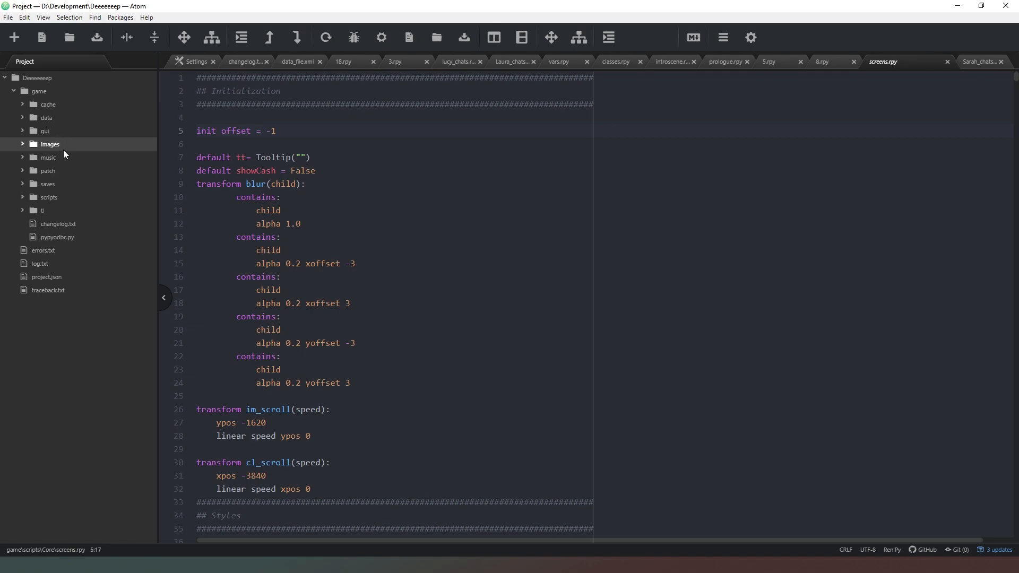